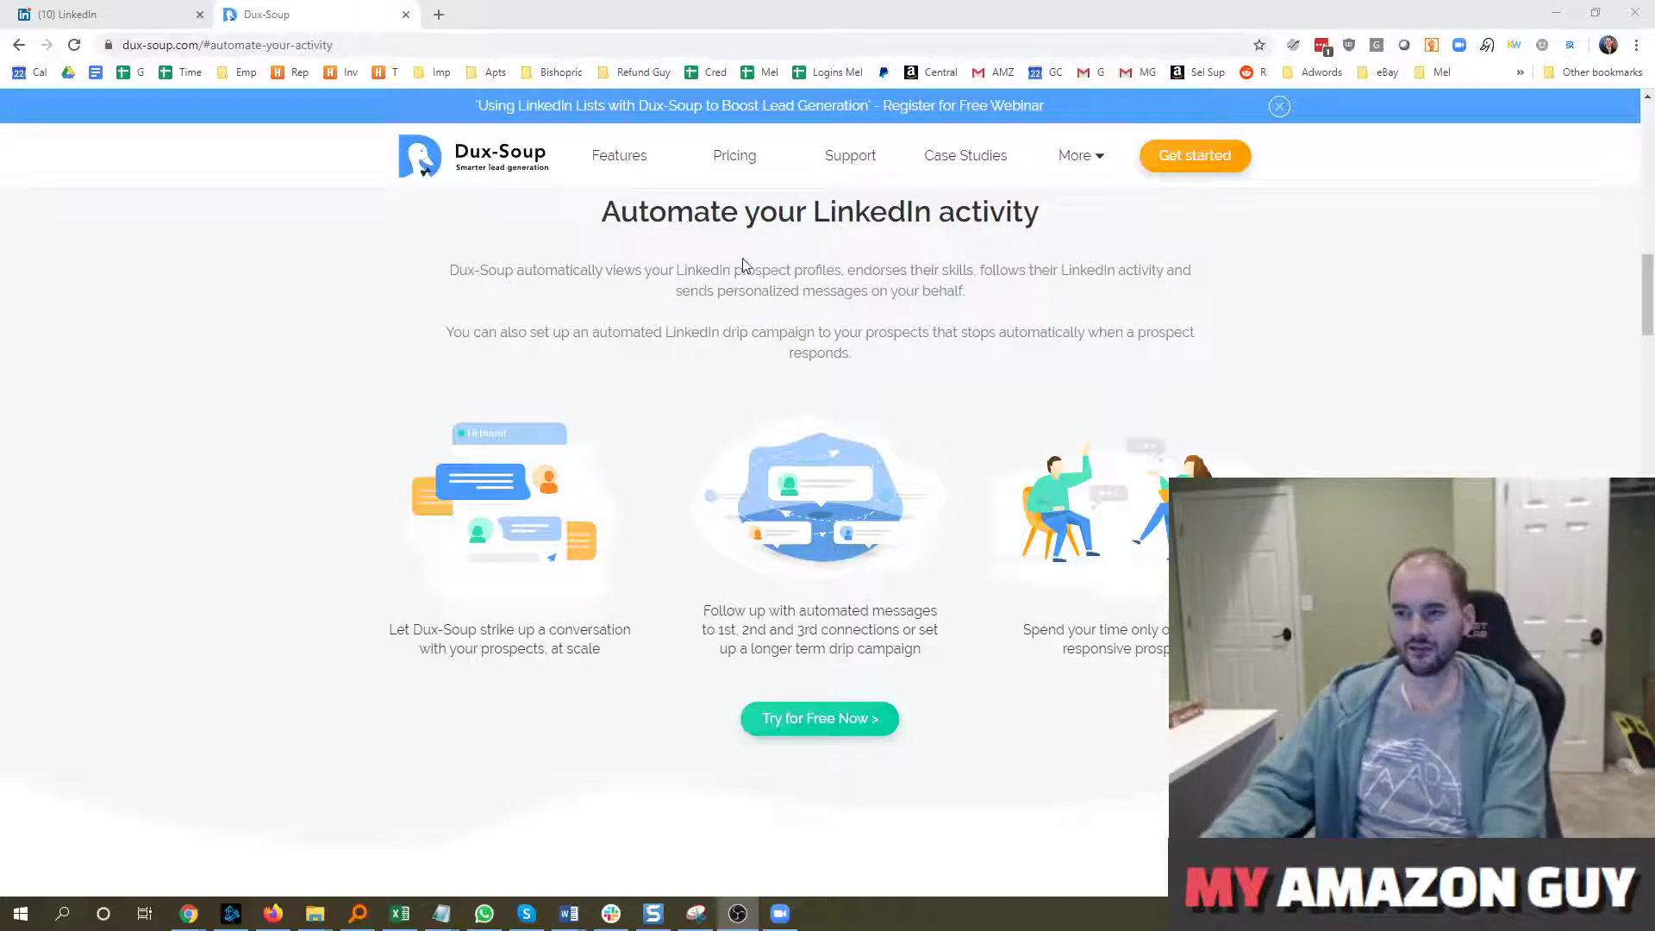
{"action": "mouse_move", "coordinate": [808, 249]}
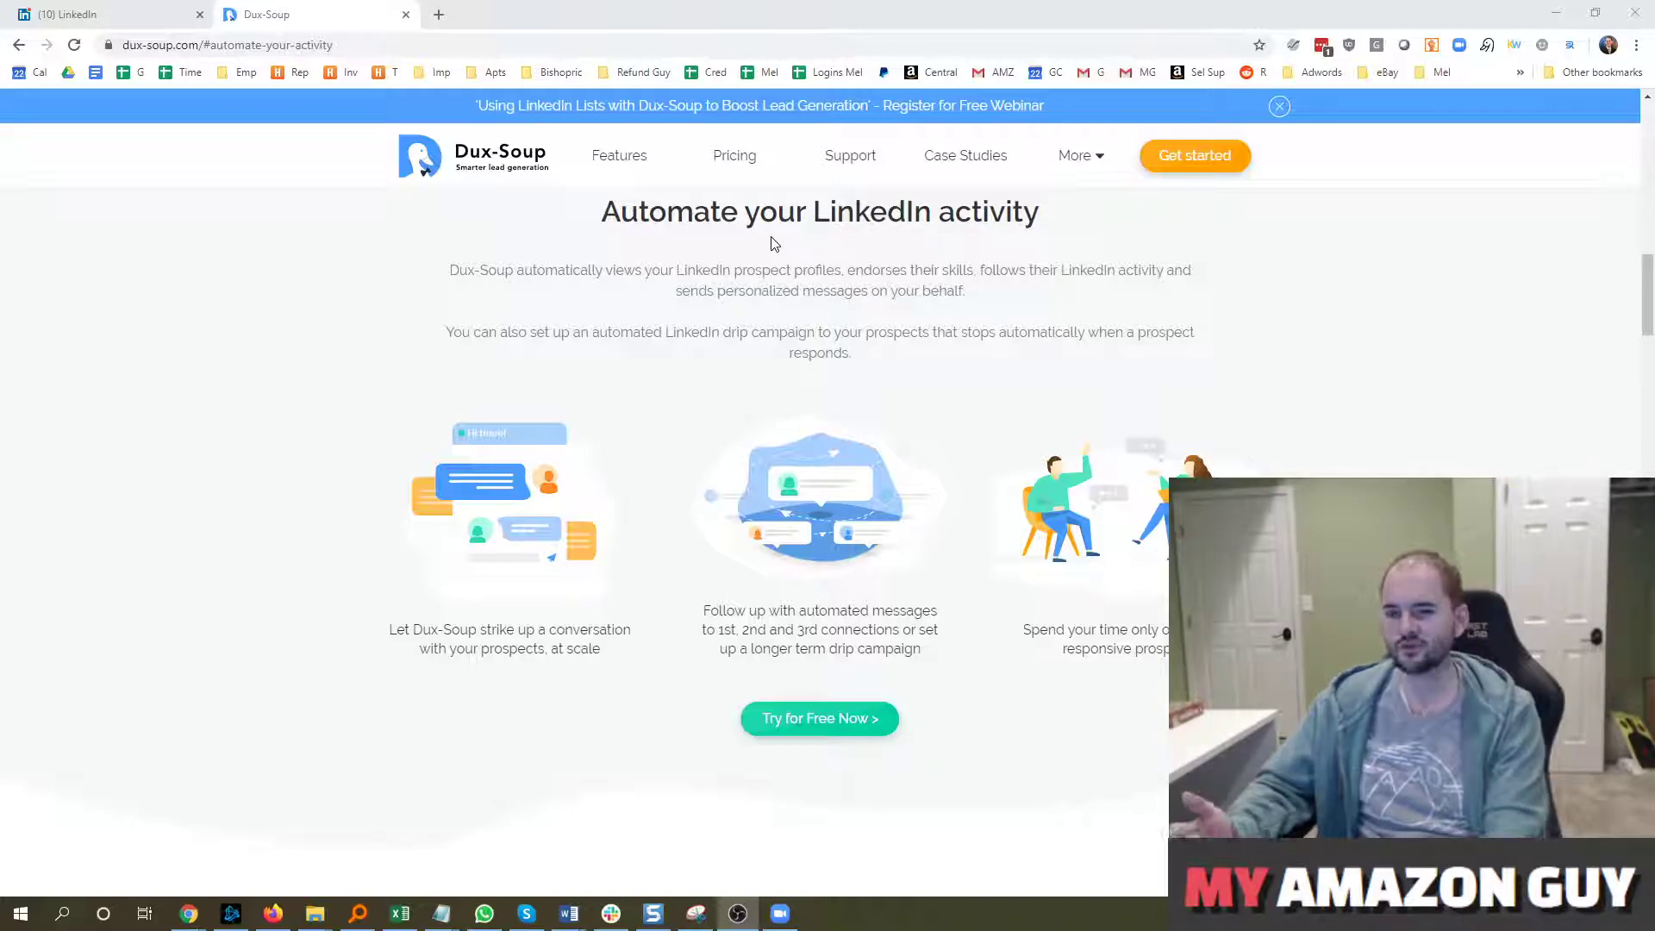
{"action": "mouse_move", "coordinate": [663, 240]}
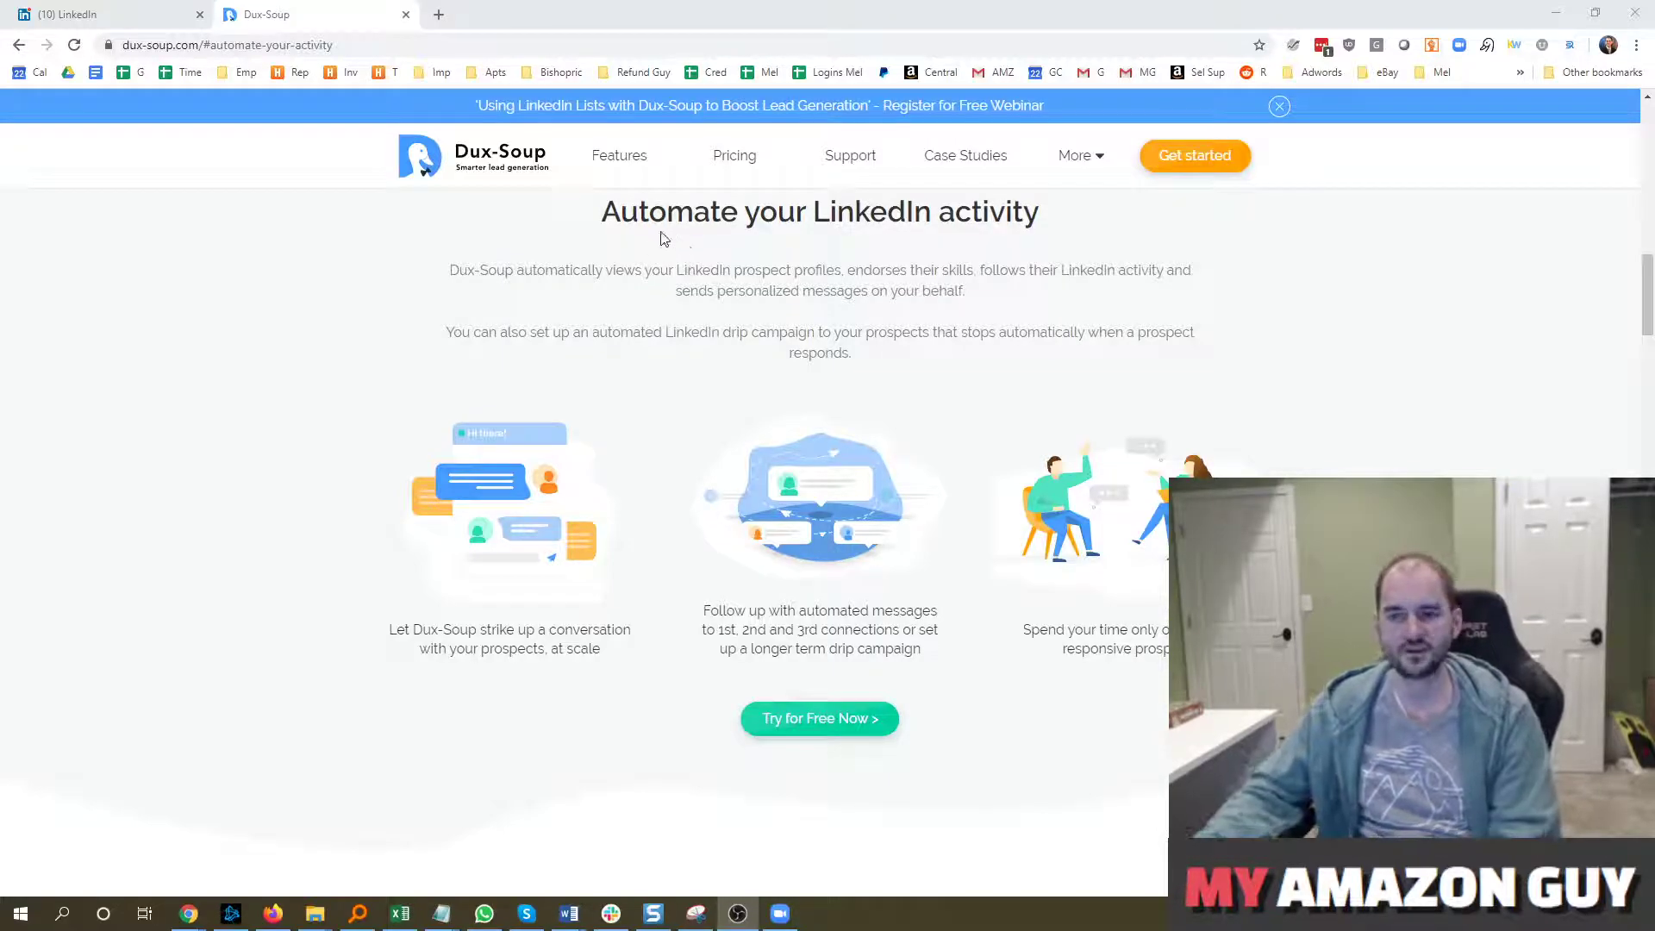
Bring up the LinkedIn feed and move between the open browser tabs
{"action": "left_click", "coordinate": [100, 14]}
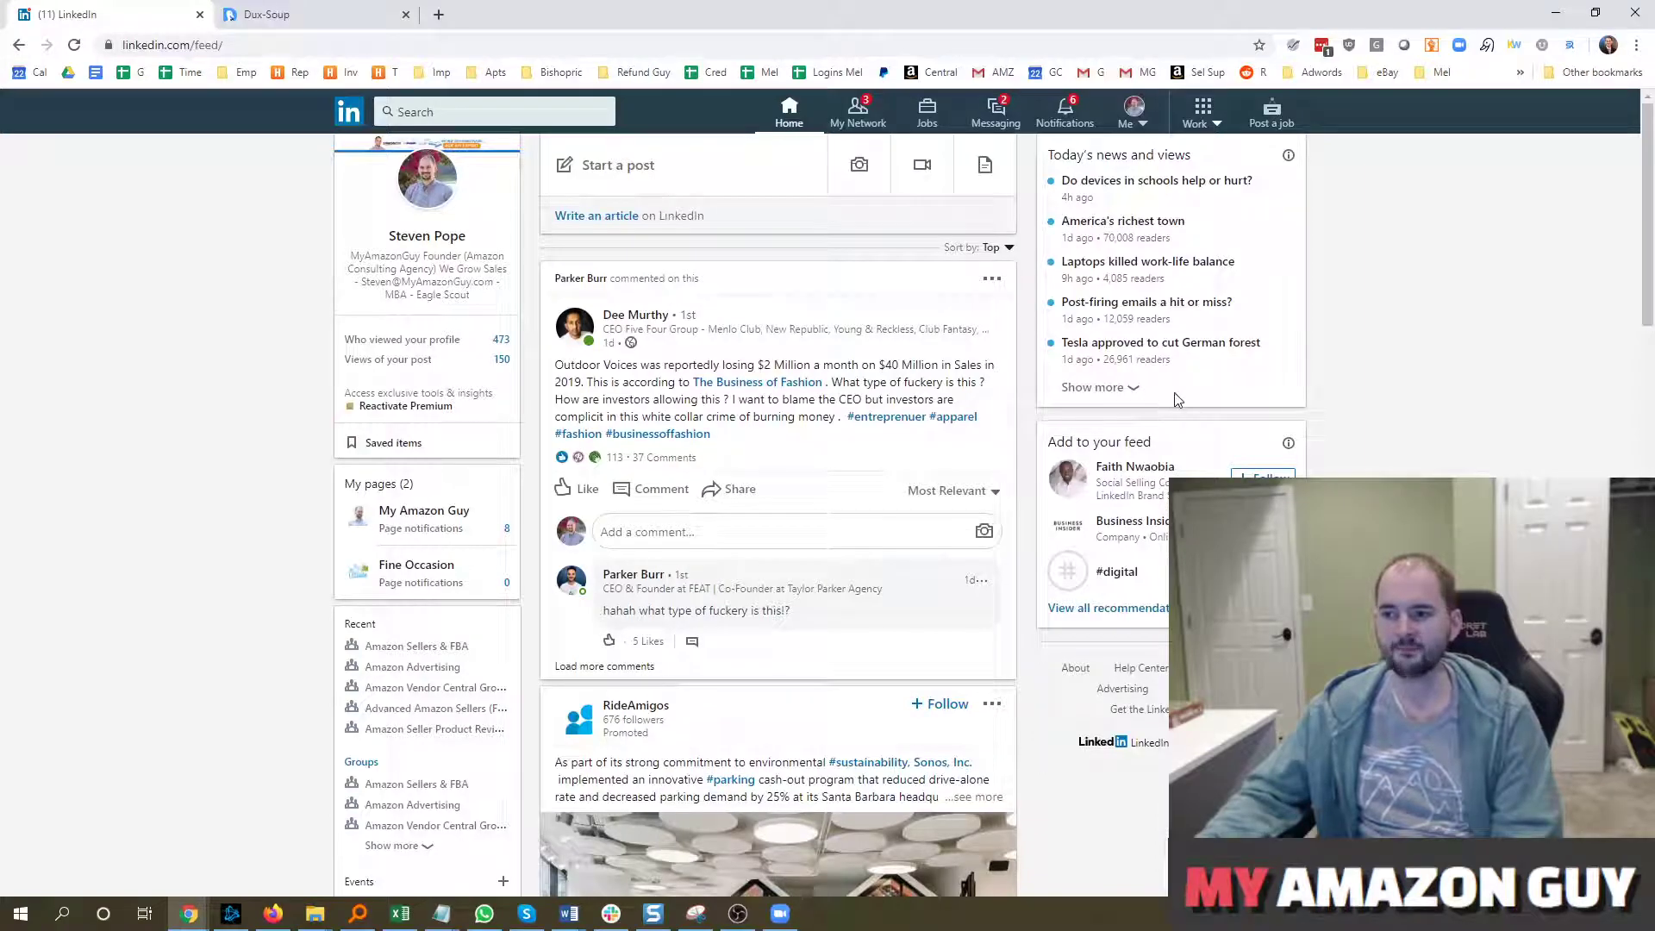
{"action": "mouse_move", "coordinate": [1402, 296]}
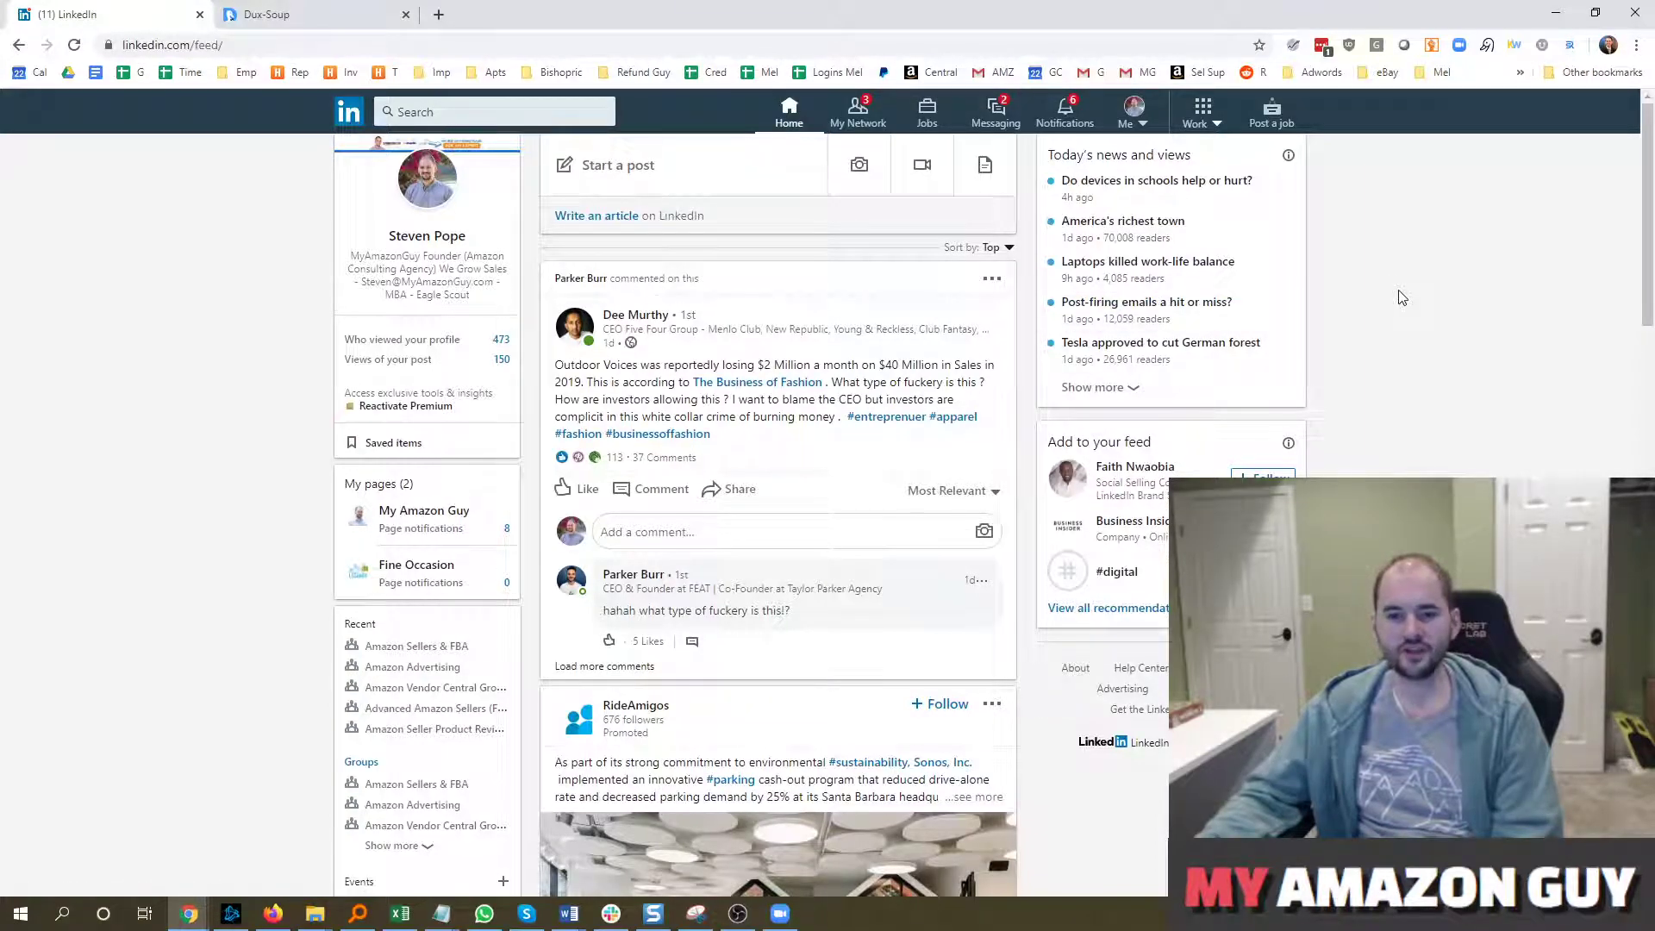
{"action": "left_click", "coordinate": [485, 111]}
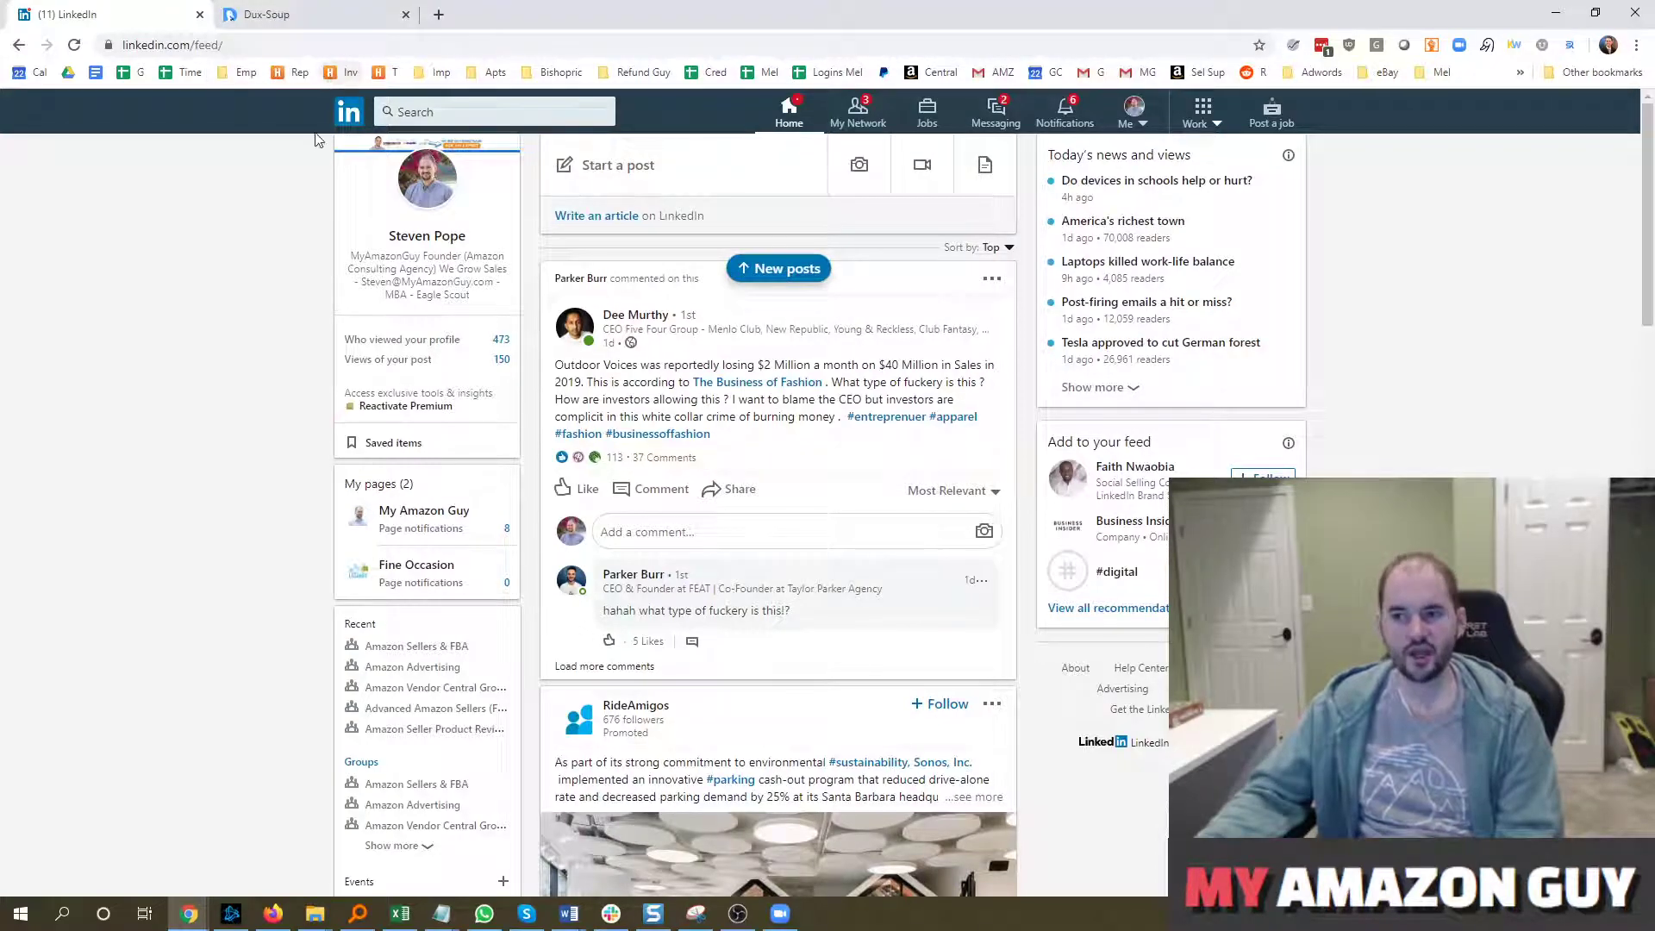
{"action": "left_click", "coordinate": [268, 14]}
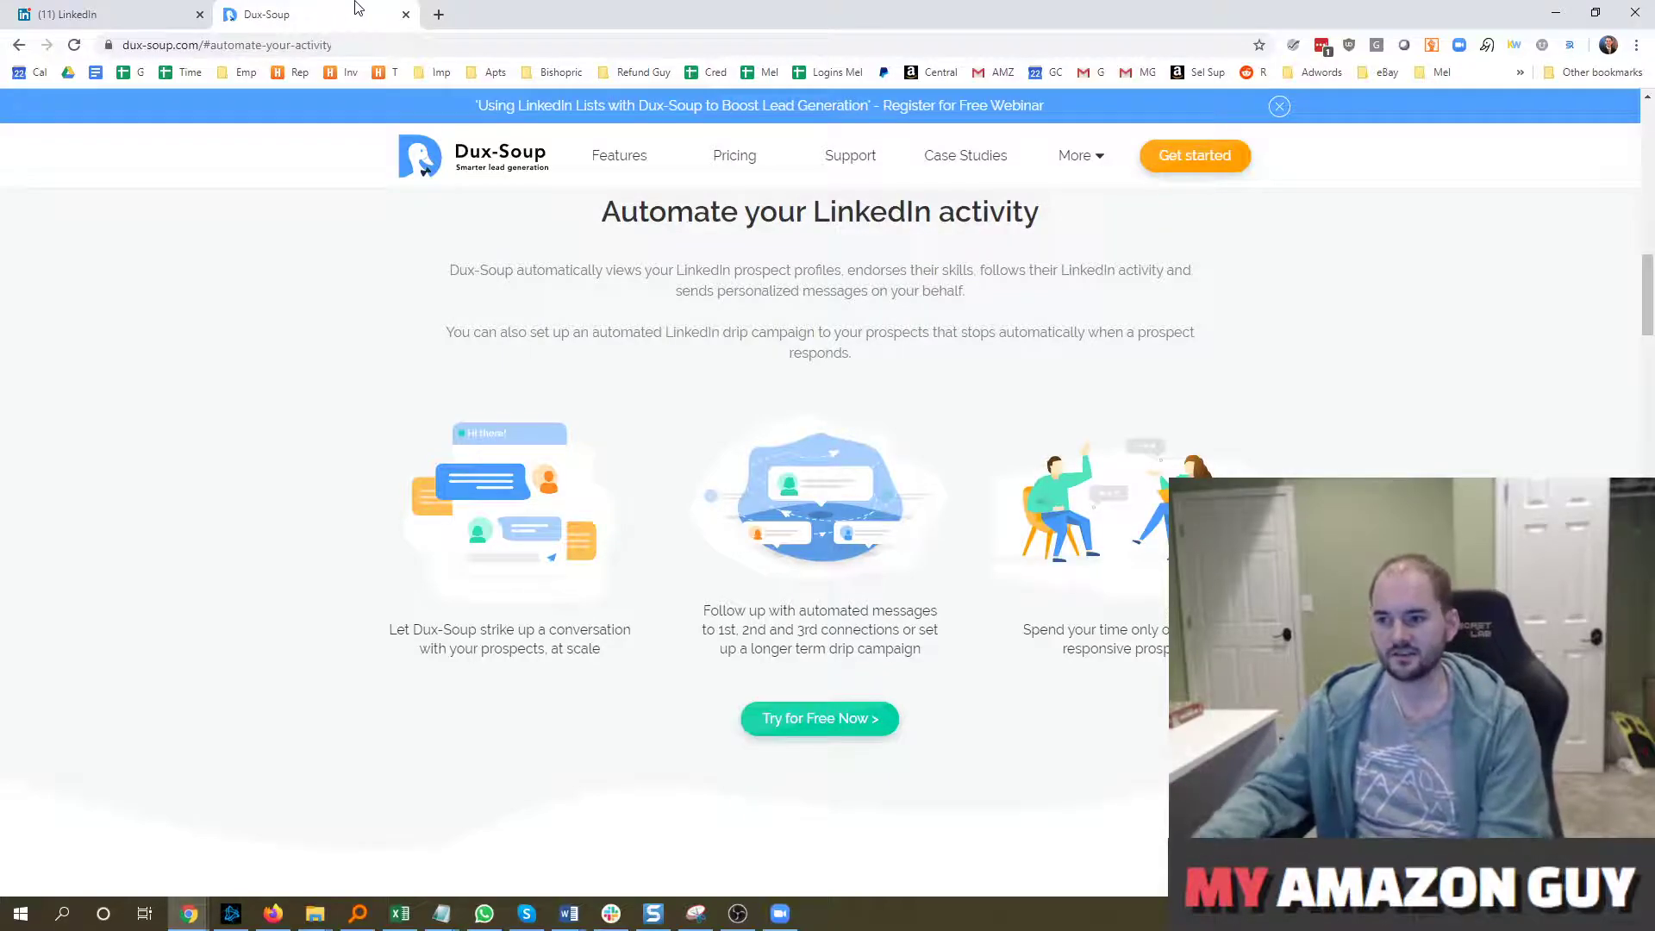
Return to the Dux-Soup site and scroll down to the plan feature comparison table
{"action": "left_click", "coordinate": [734, 156]}
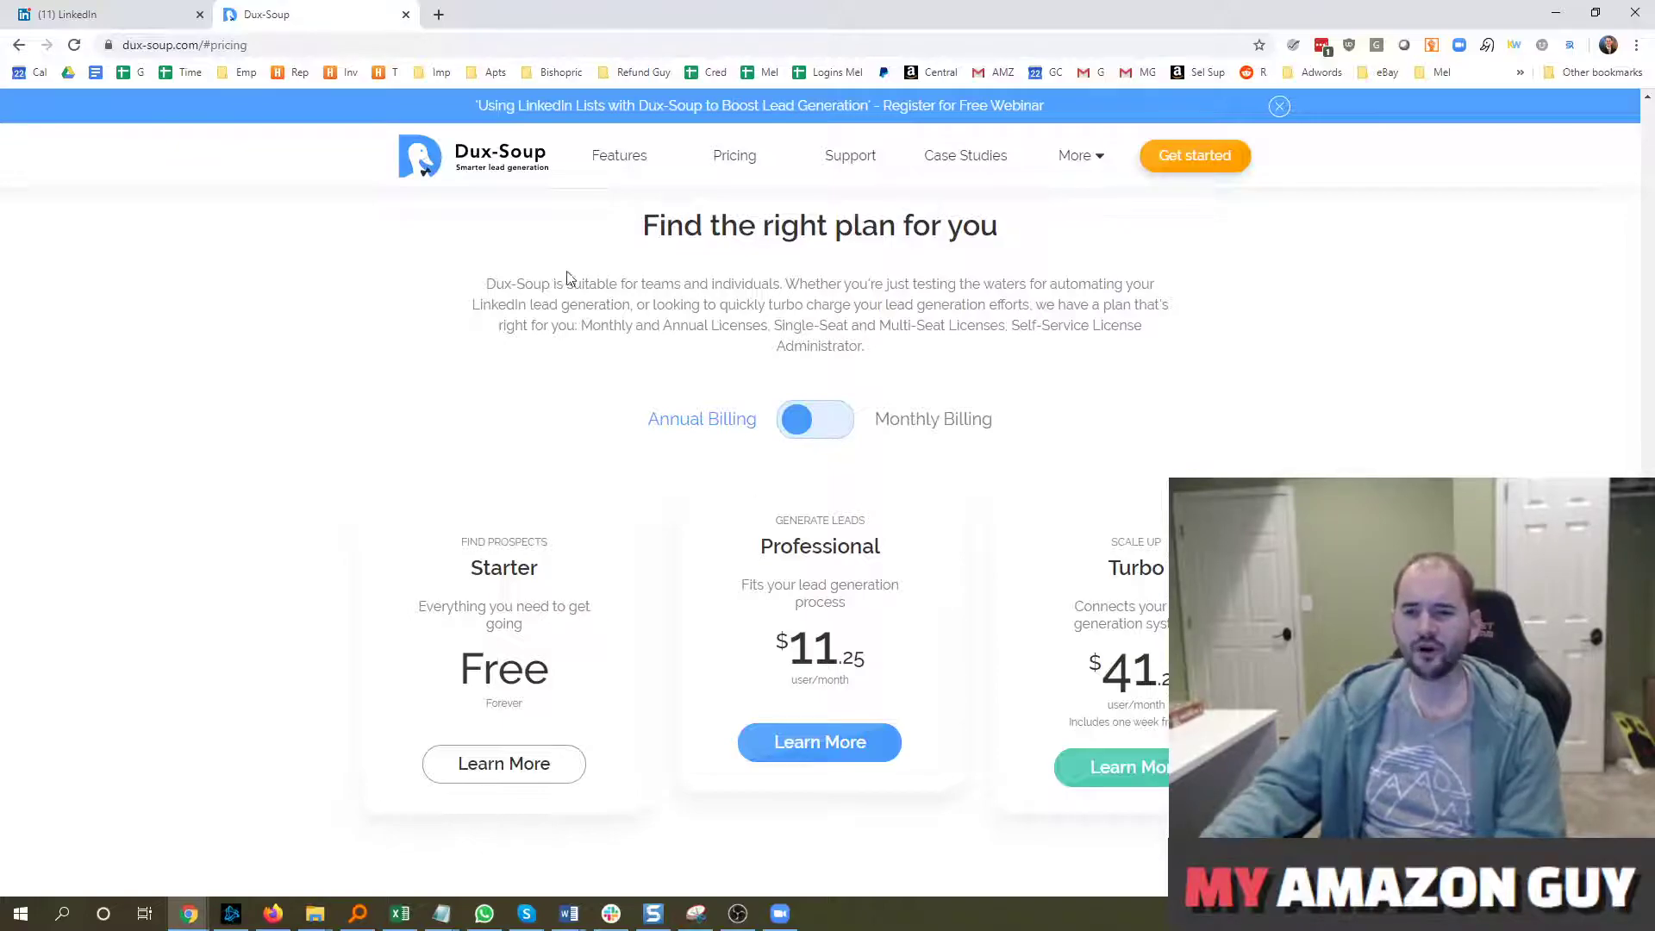
{"action": "mouse_move", "coordinate": [264, 14]}
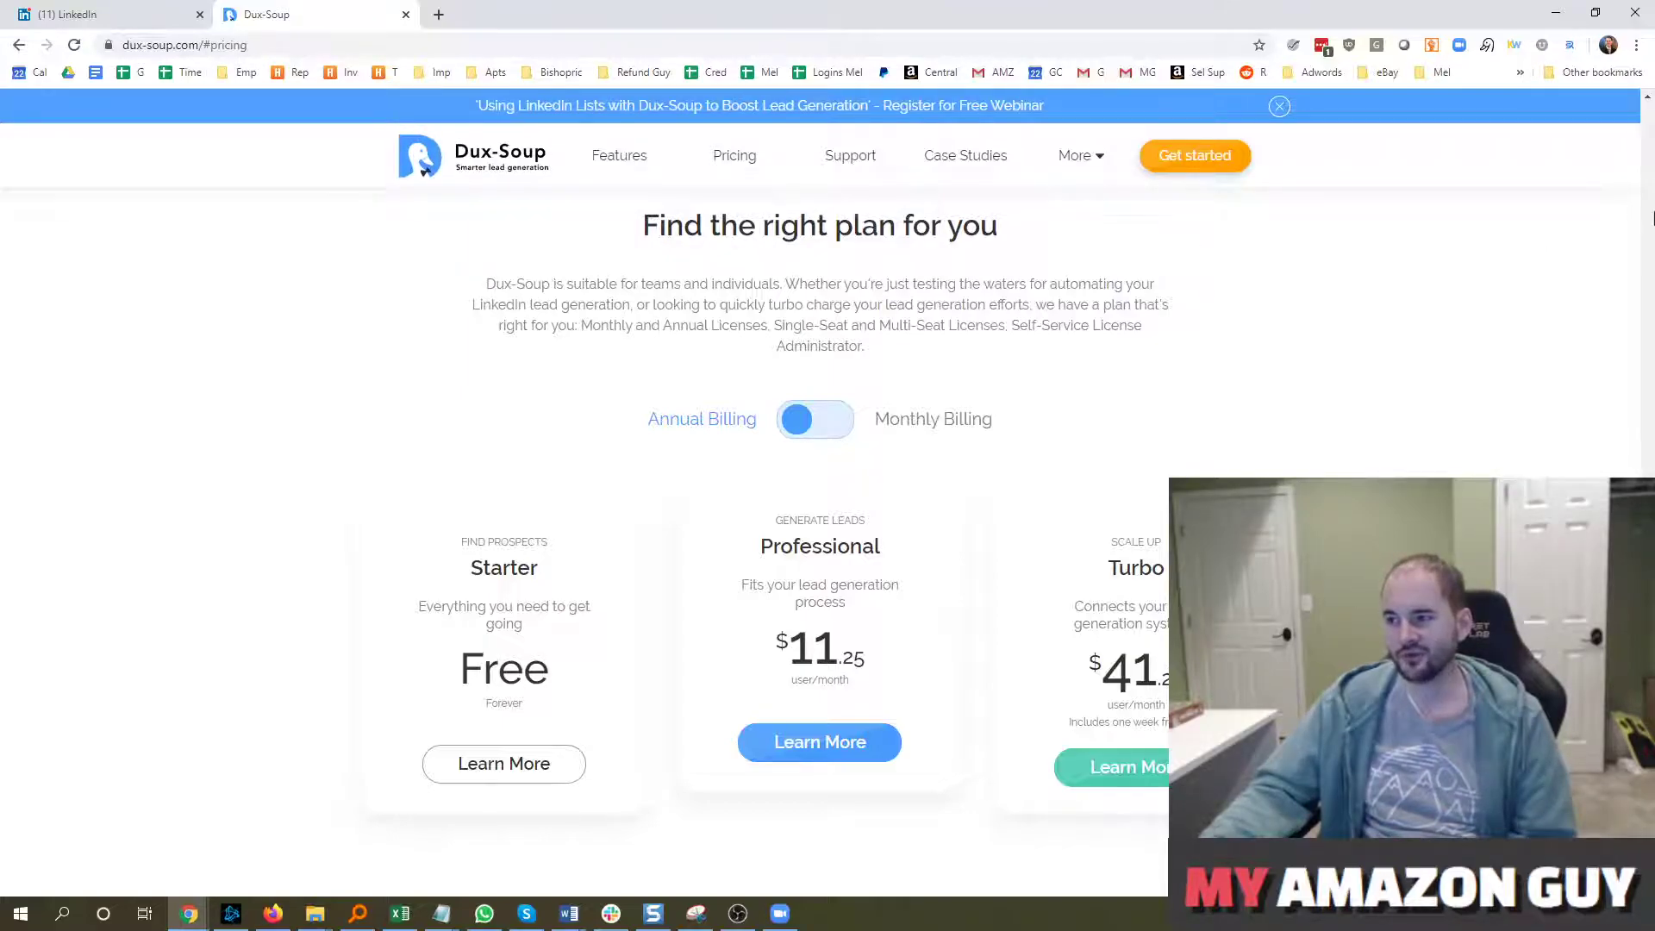
{"action": "scroll", "scroll_direction": "down", "scroll_amount": 3}
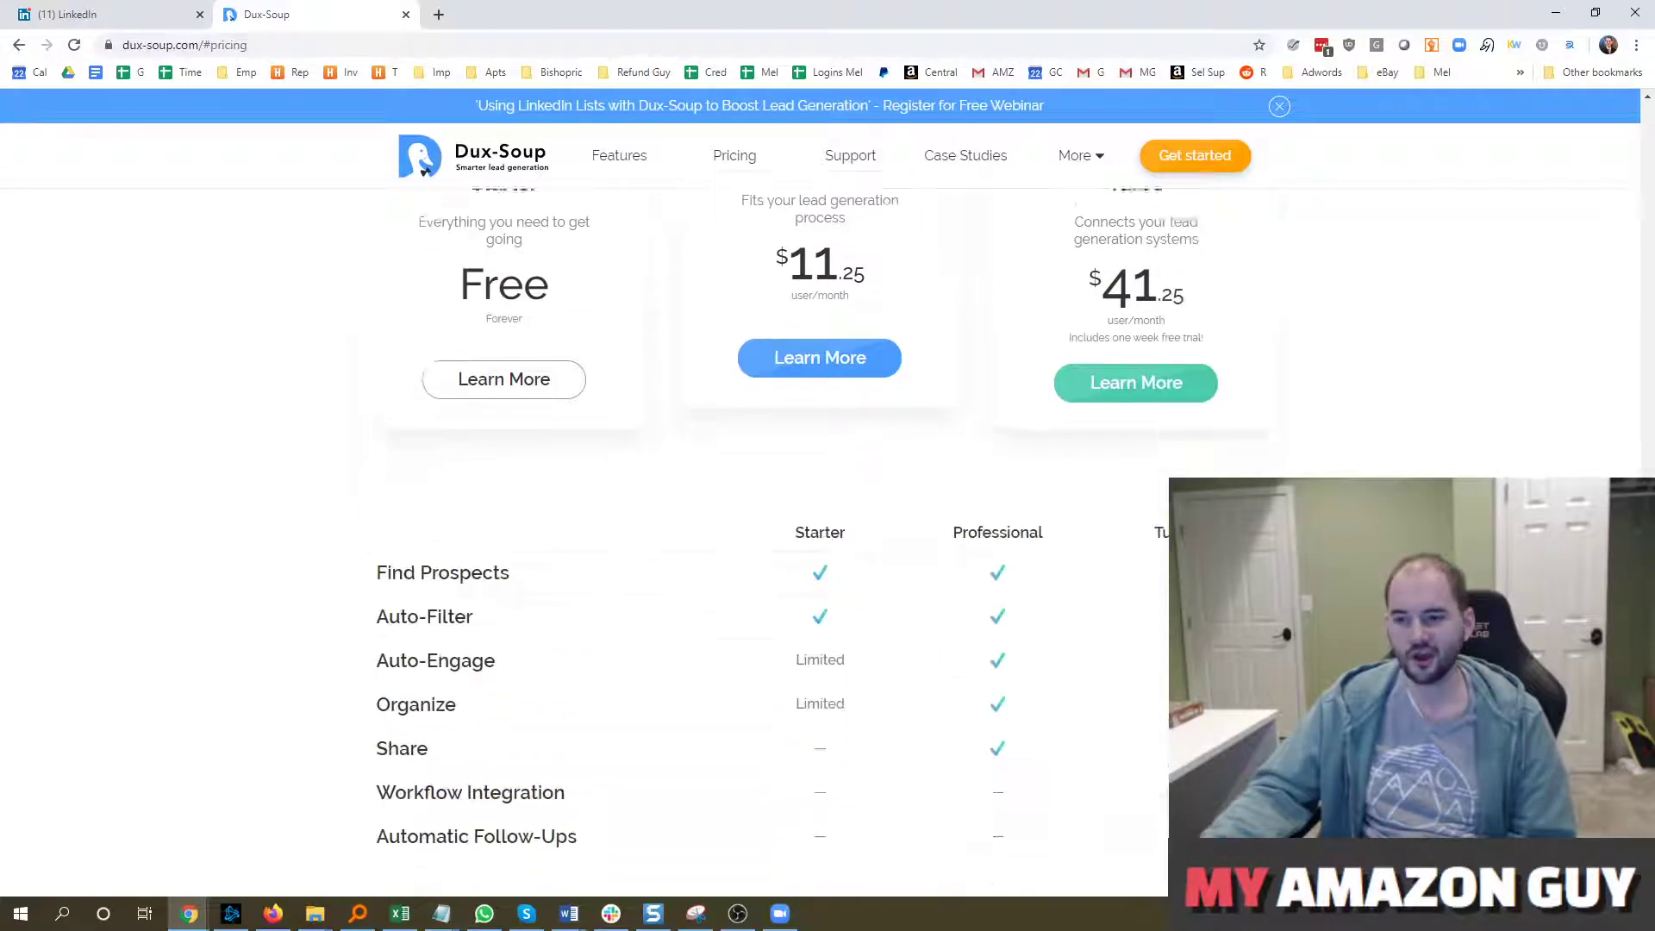
{"action": "scroll", "scroll_direction": "down", "scroll_amount": 3}
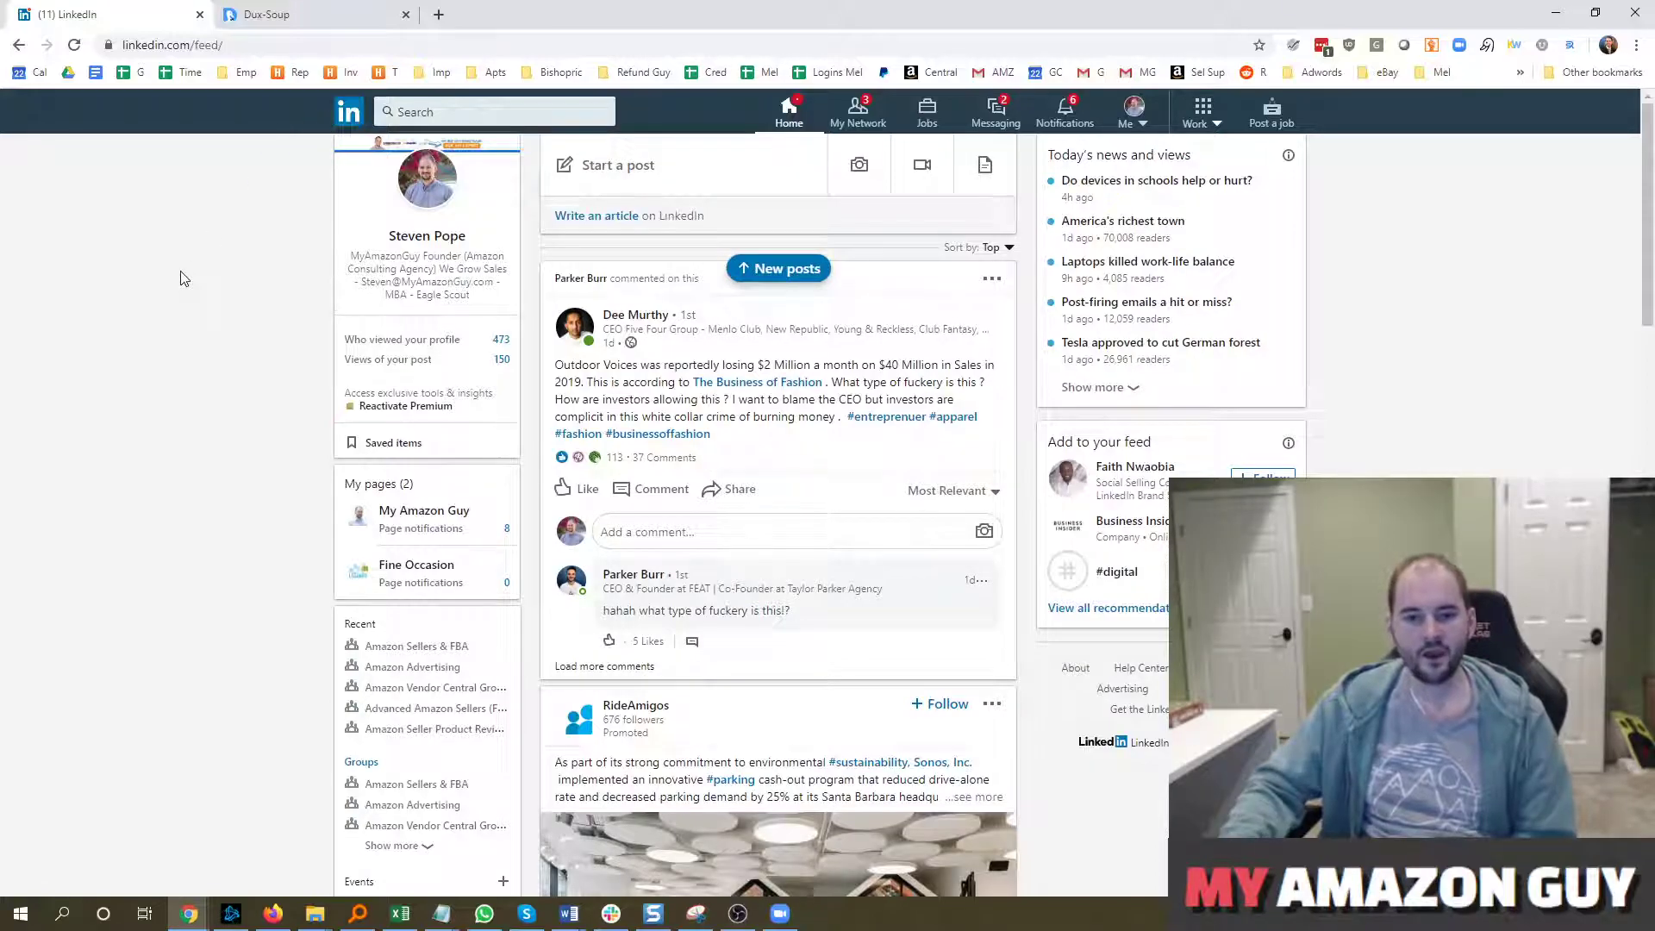
Open the My Amazon Guy page from My pages, then start a blank tab
{"action": "left_click", "coordinate": [423, 511]}
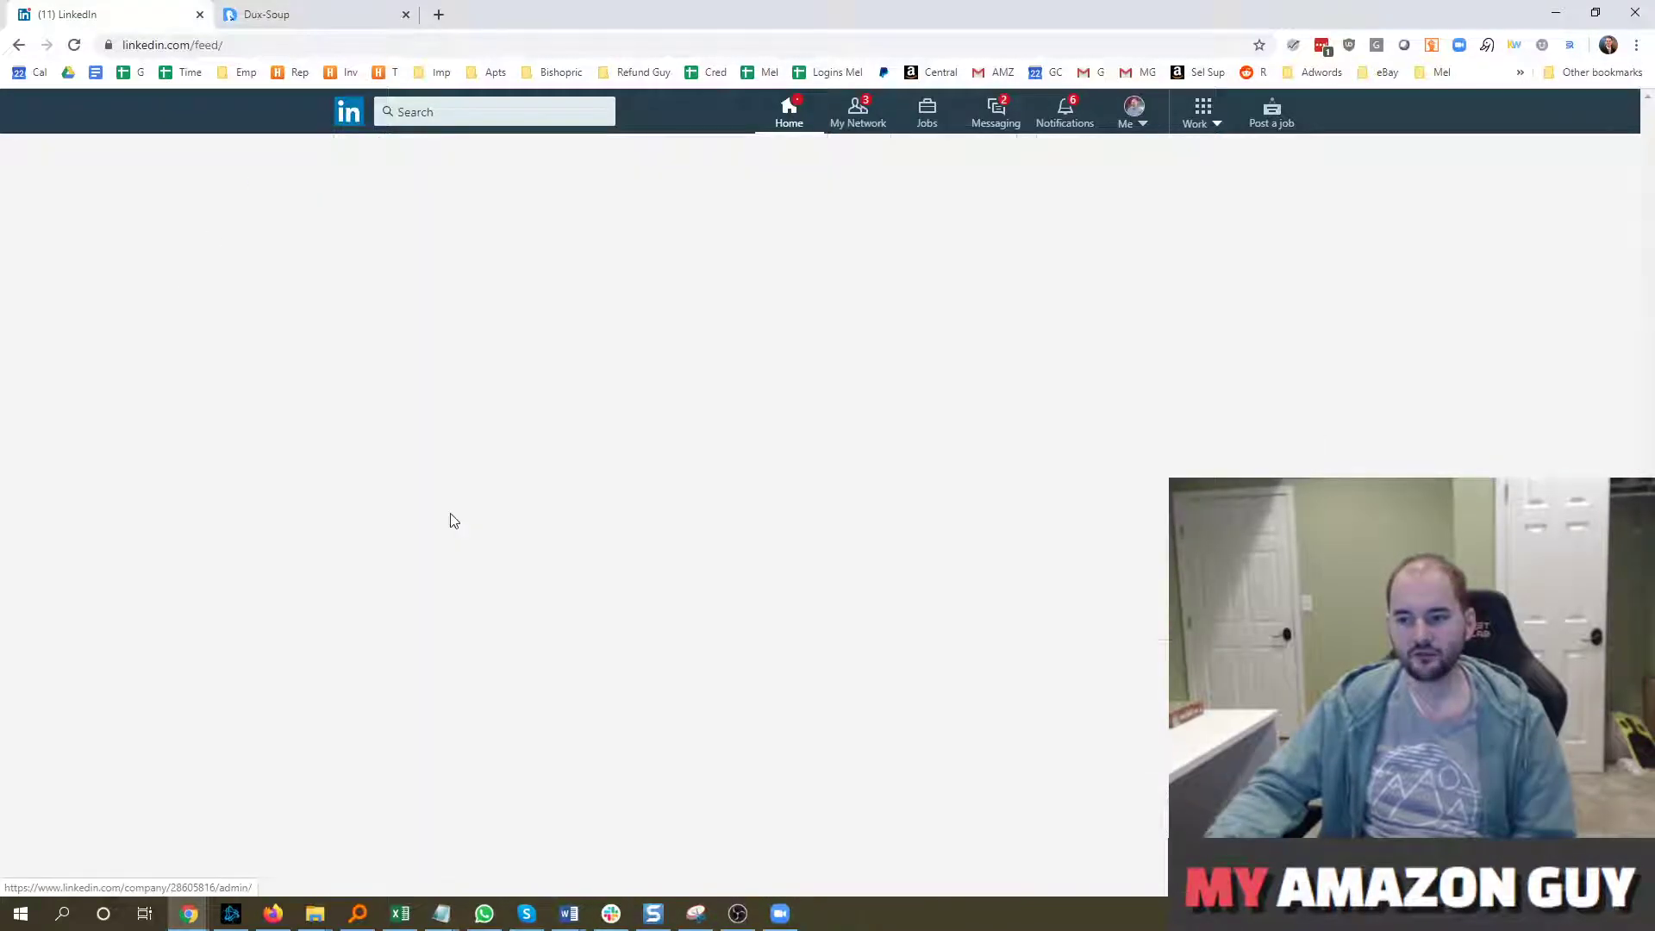
{"action": "left_click", "coordinate": [454, 519]}
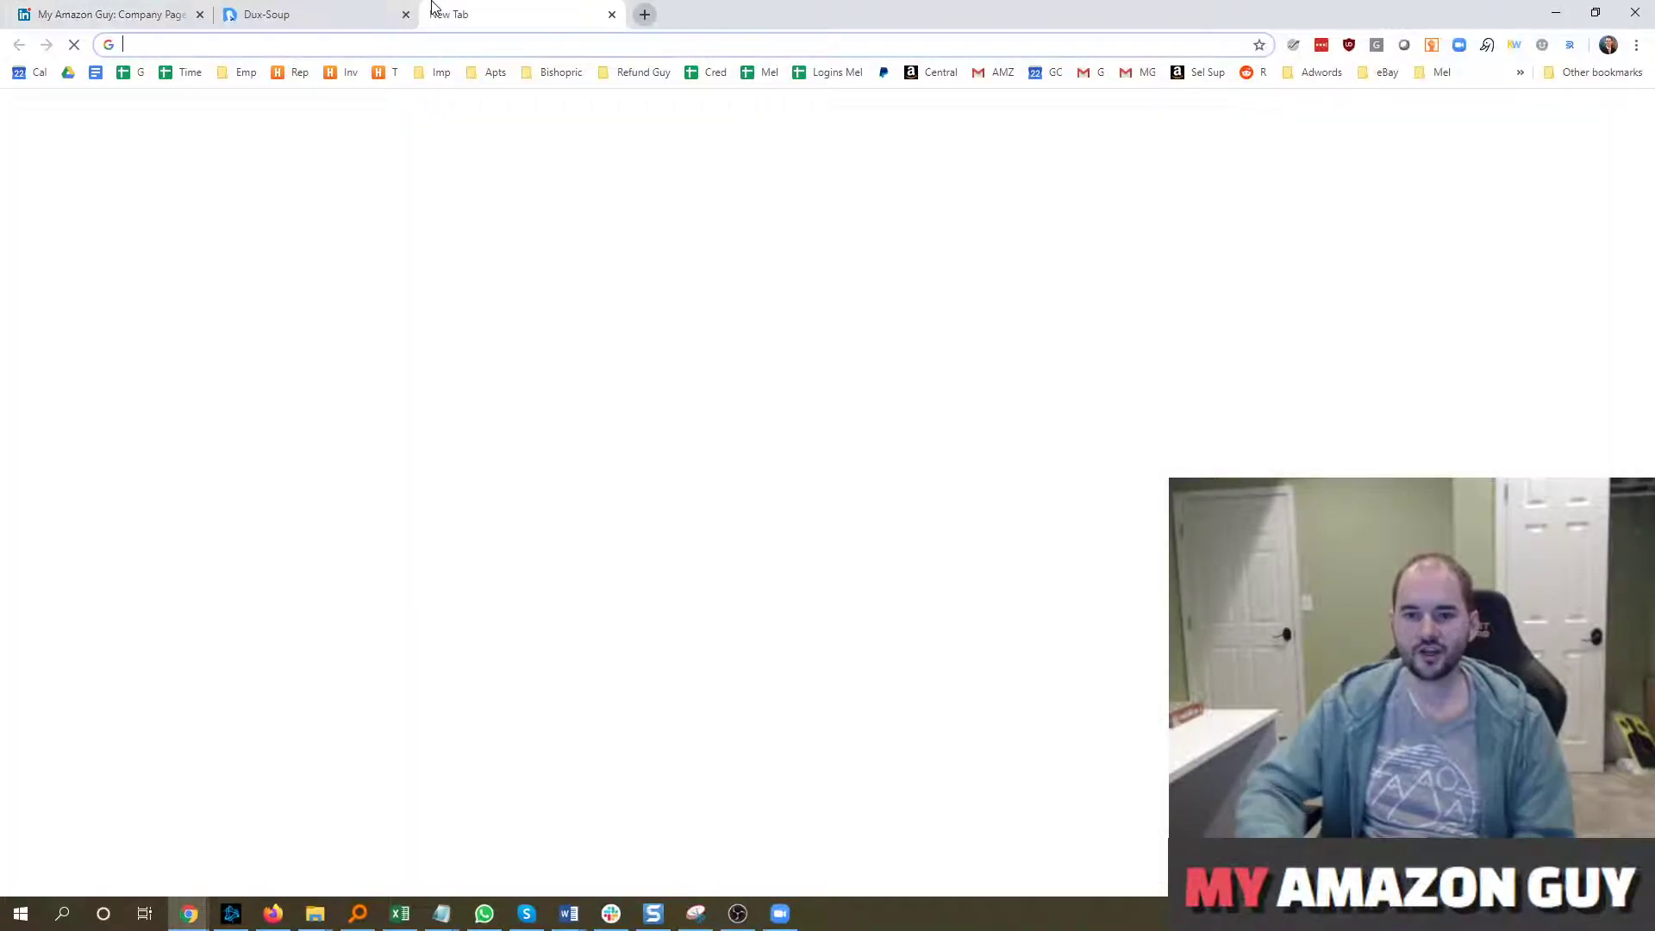
Go to myamazonguy.com in the new tab
{"action": "type", "text": "myamazonguy.com"}
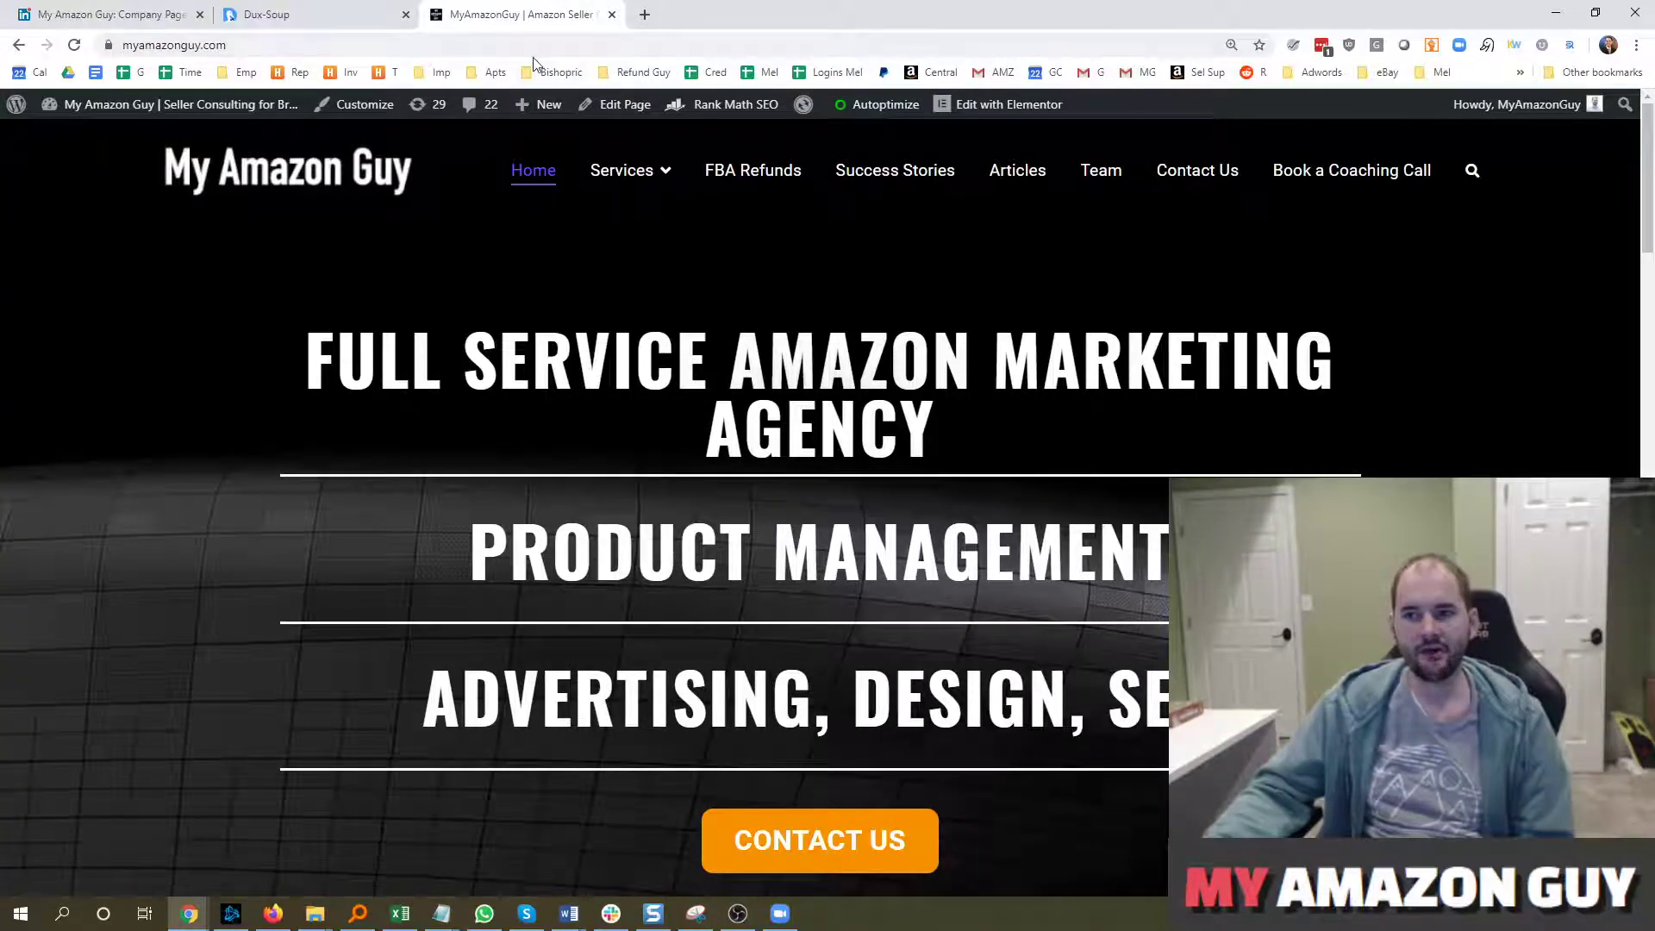
{"action": "mouse_move", "coordinate": [518, 14]}
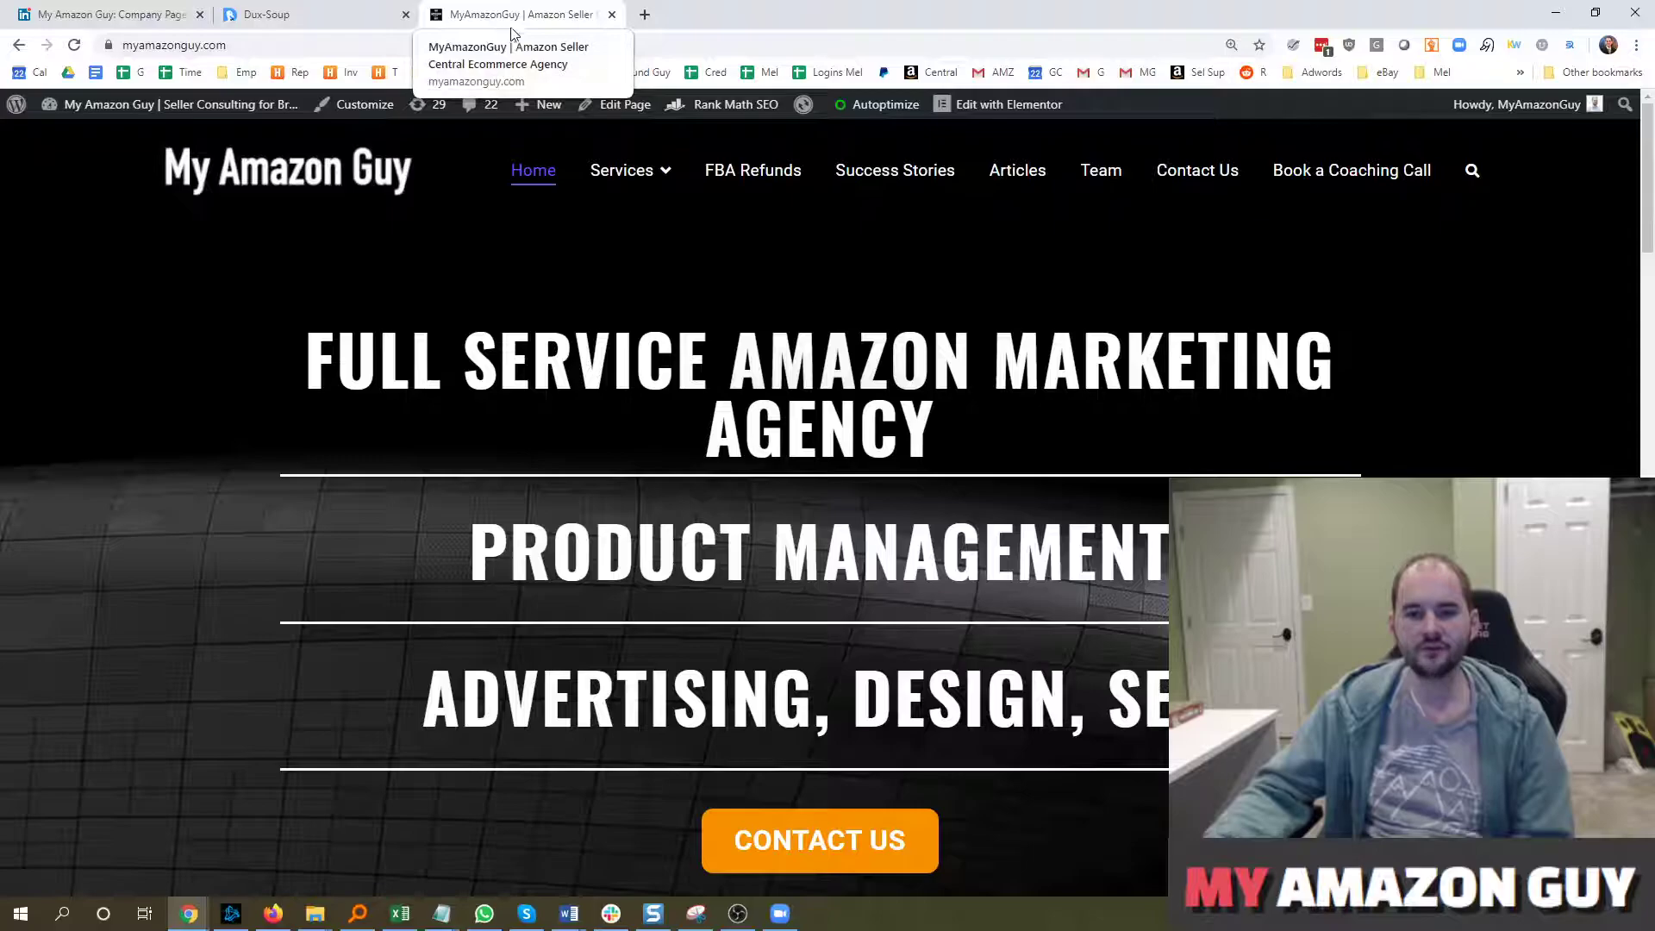